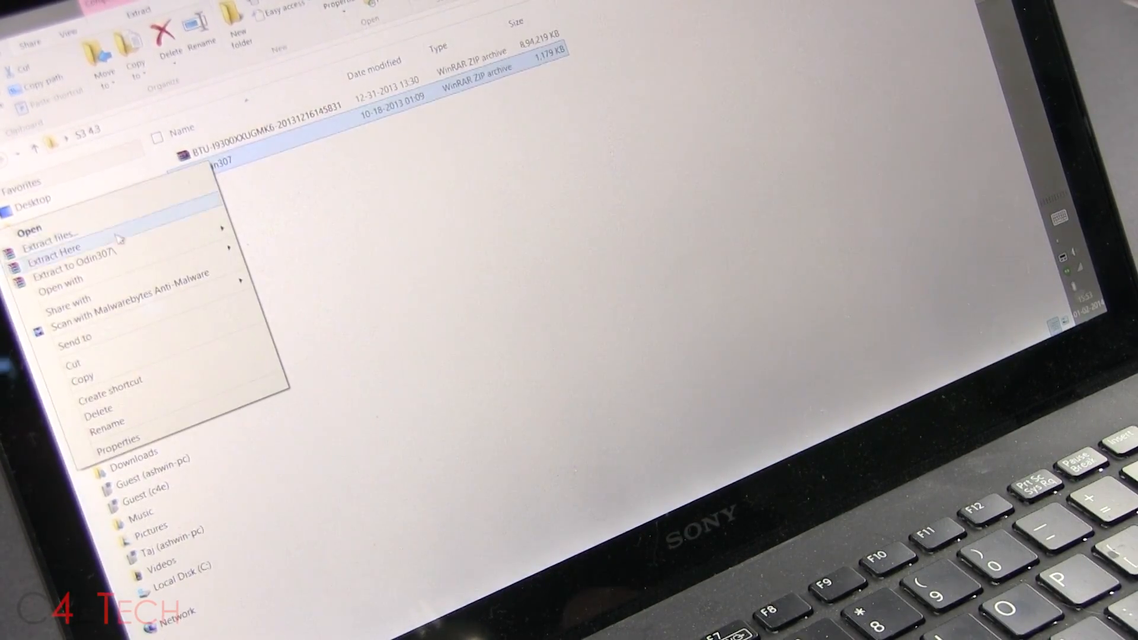
Step: Extract the Odin307 archive and bring up launch options for Odin3 v3.07
click(55, 249)
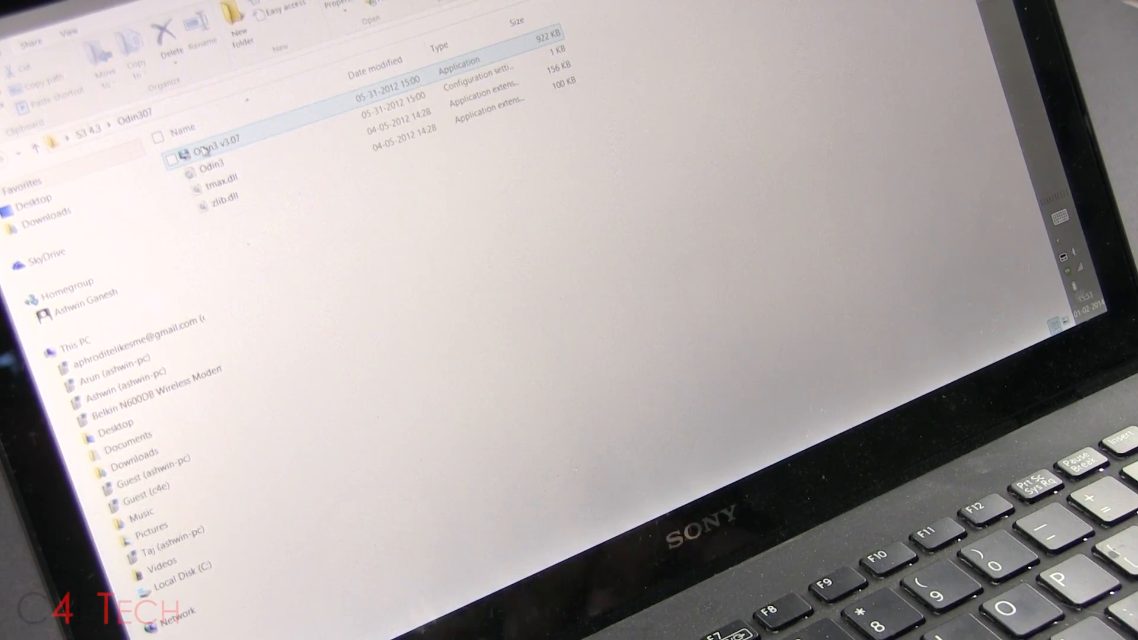
right_click(199, 147)
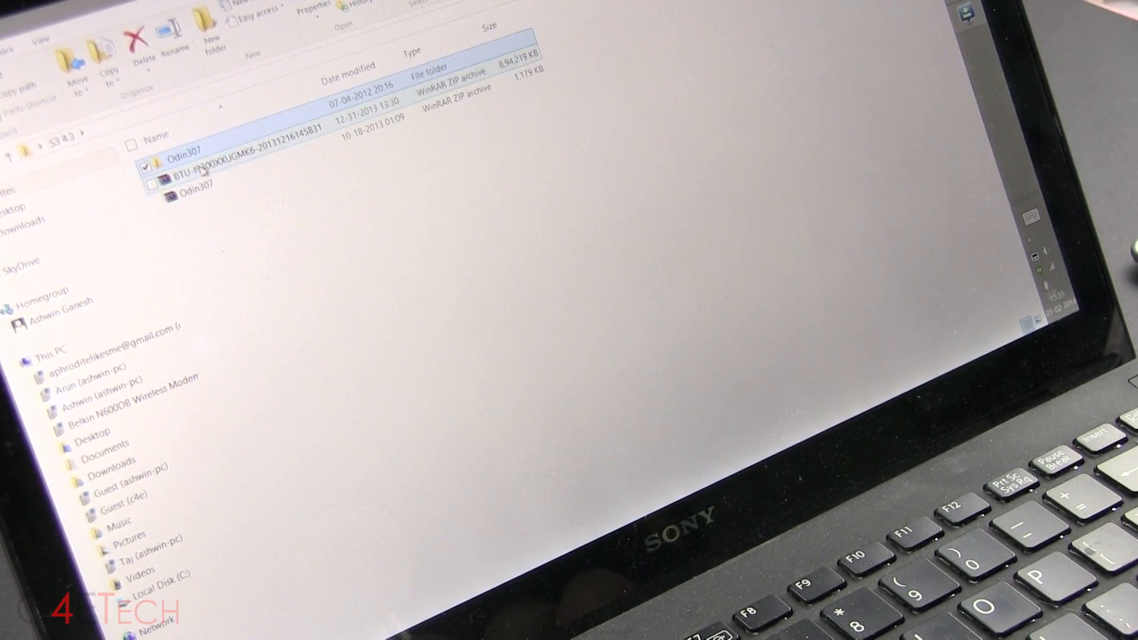
Step: Extract the HOME .tar.md5 from the BTU-I9300 archive and relaunch Odin3 v3.07
right_click(201, 170)
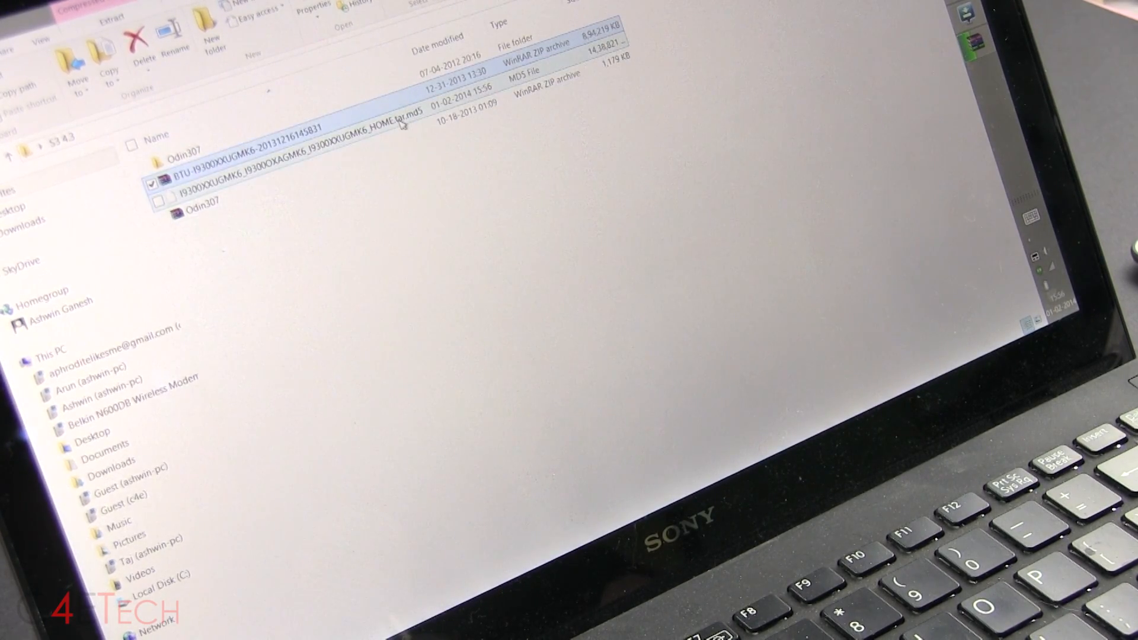
mouse_move(402, 124)
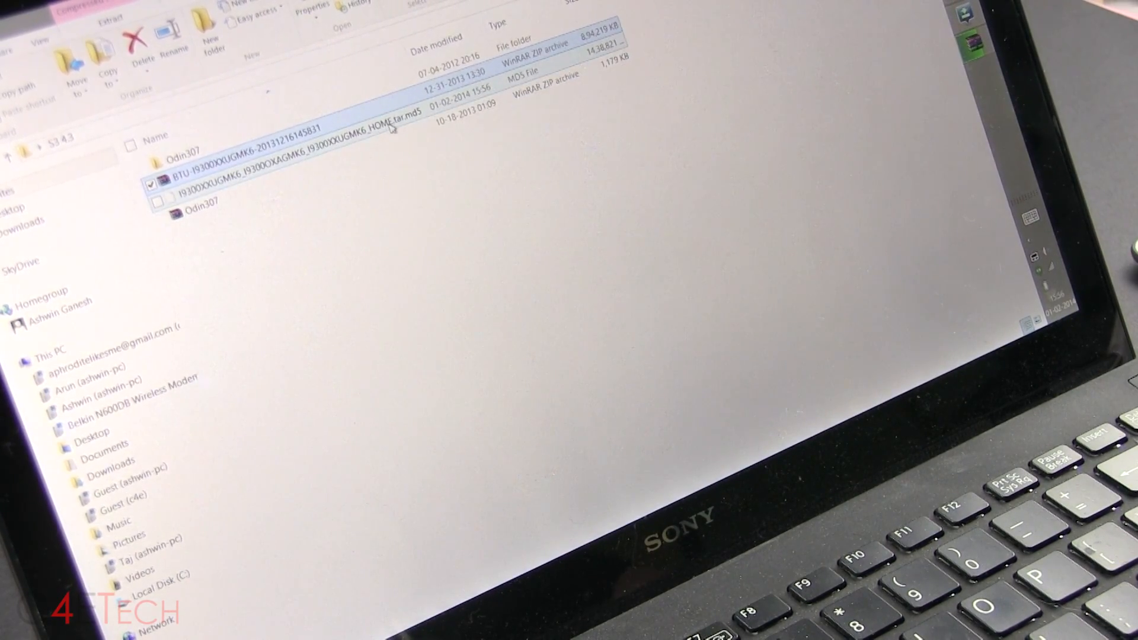
mouse_move(182, 184)
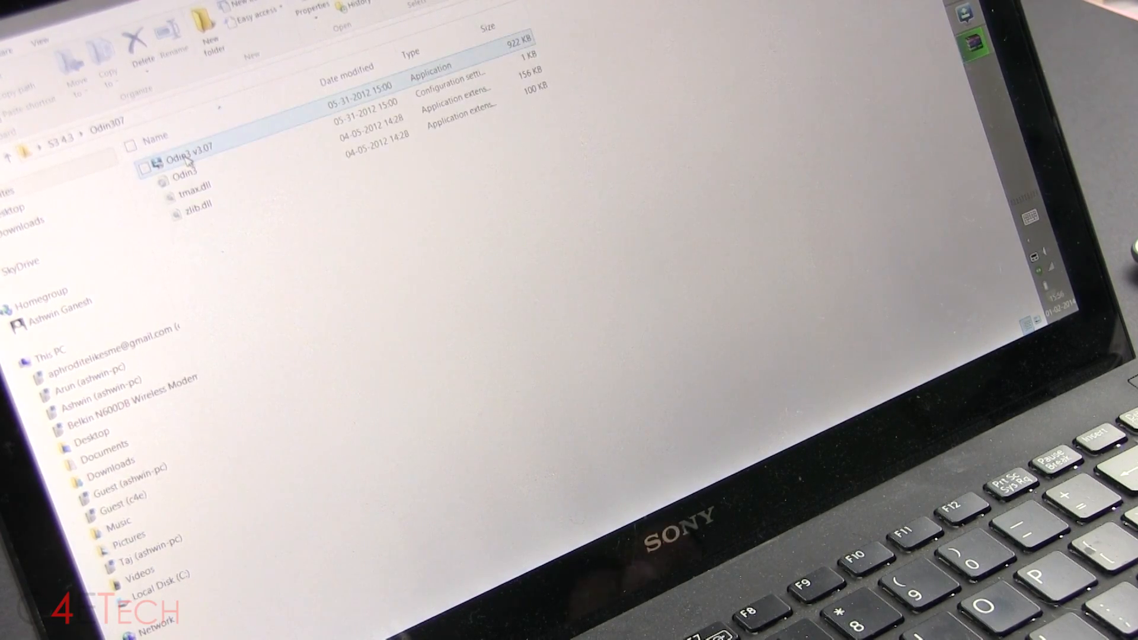
right_click(189, 160)
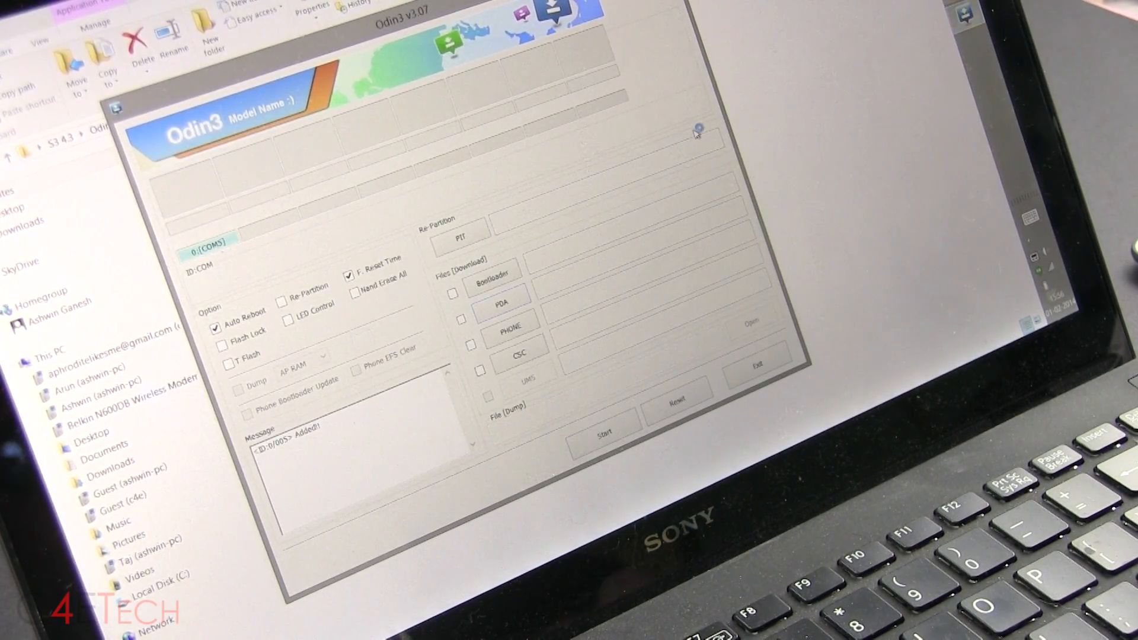
Step: Load the I9300 HOME .tar.md5 firmware into Odin's PDA slot
click(500, 303)
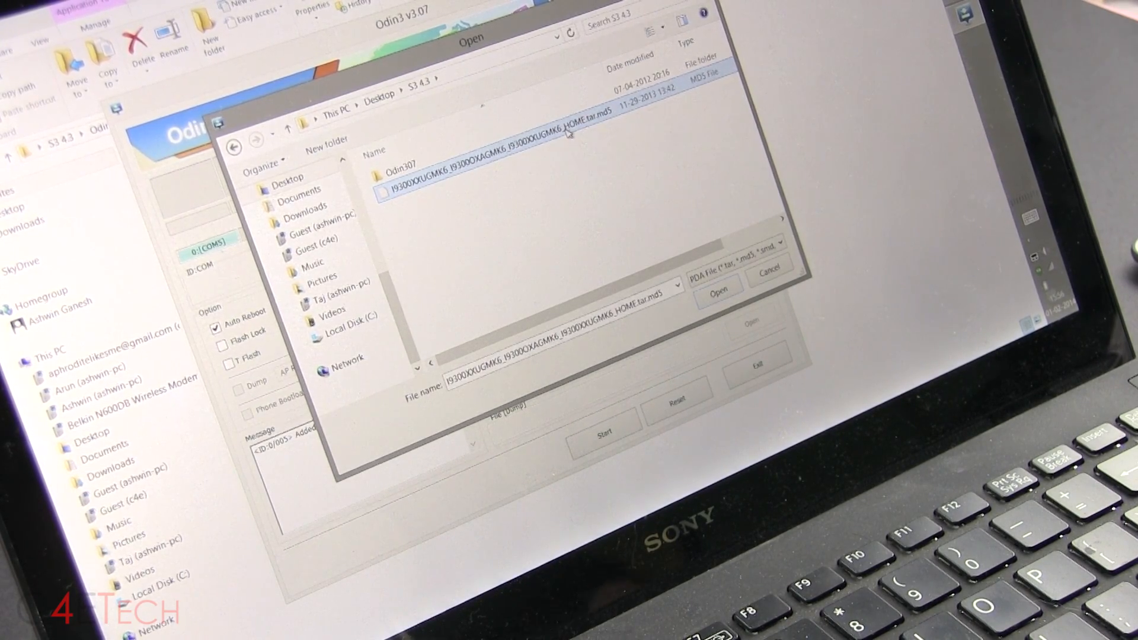
click(720, 290)
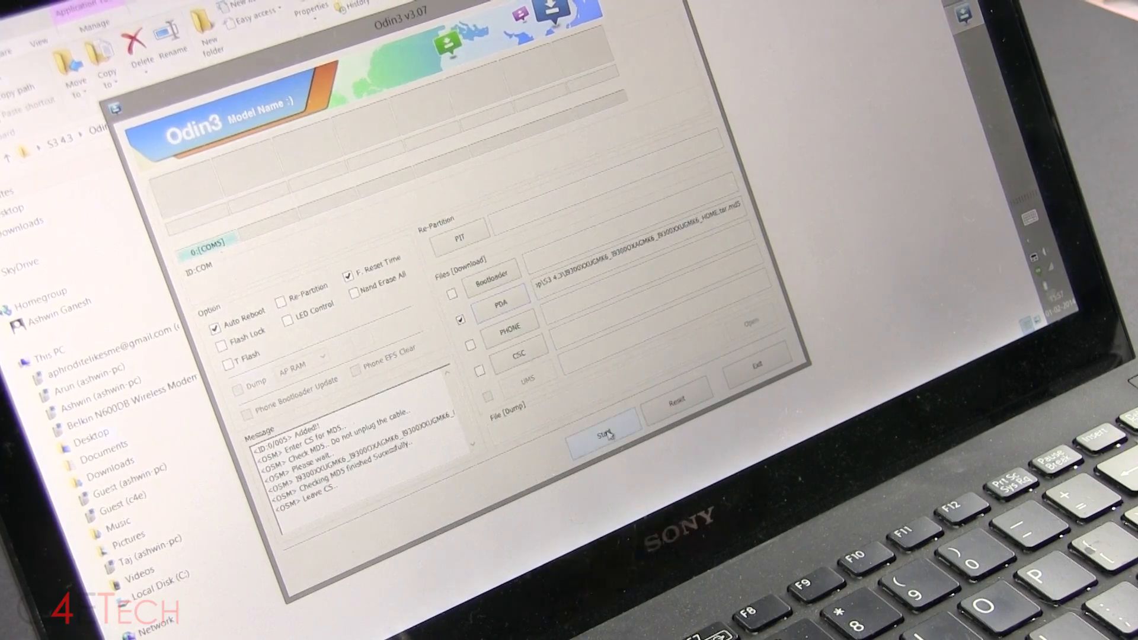
Step: Start flashing the MD5-verified firmware so the boot-file NAND write begins
click(607, 431)
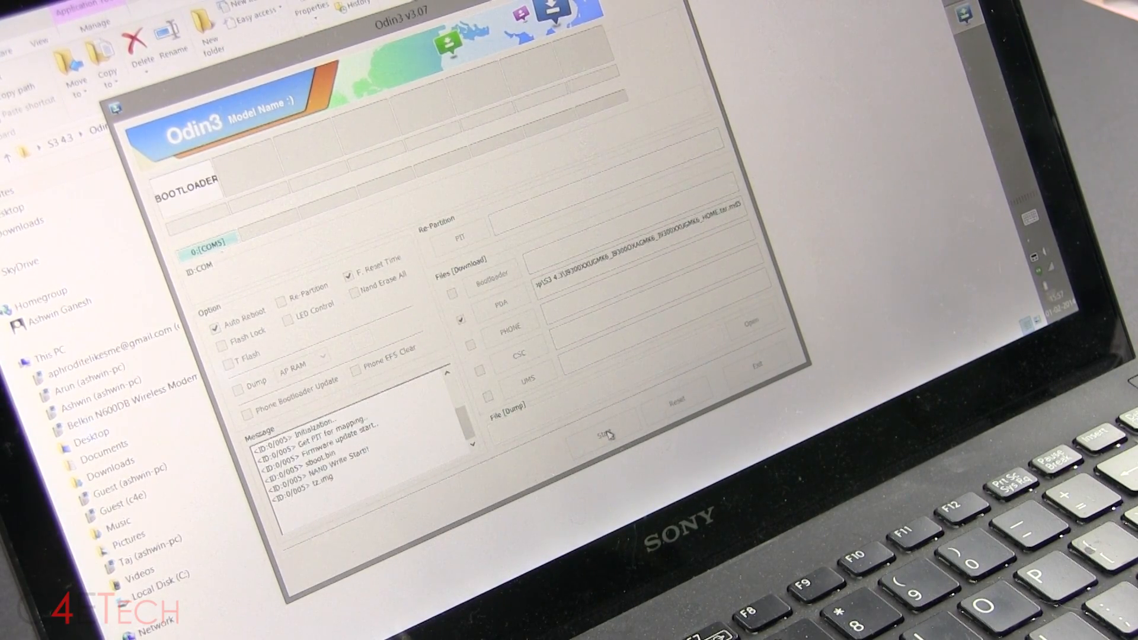